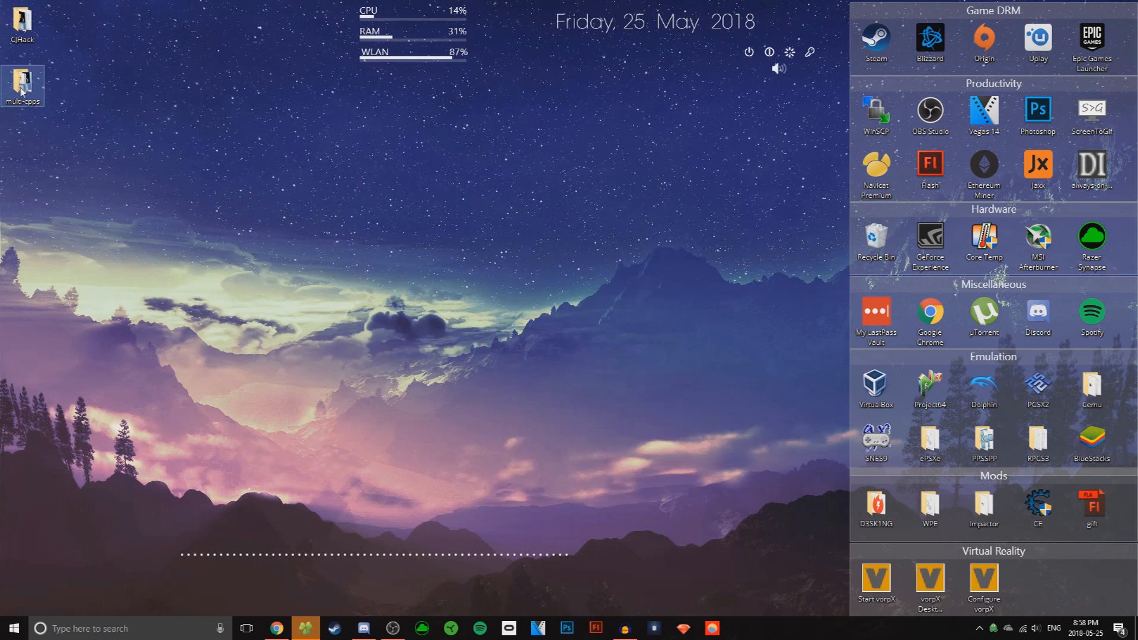
# Open the multi-cpps folder from the desktop shortcut
pyautogui.doubleClick(21, 79)
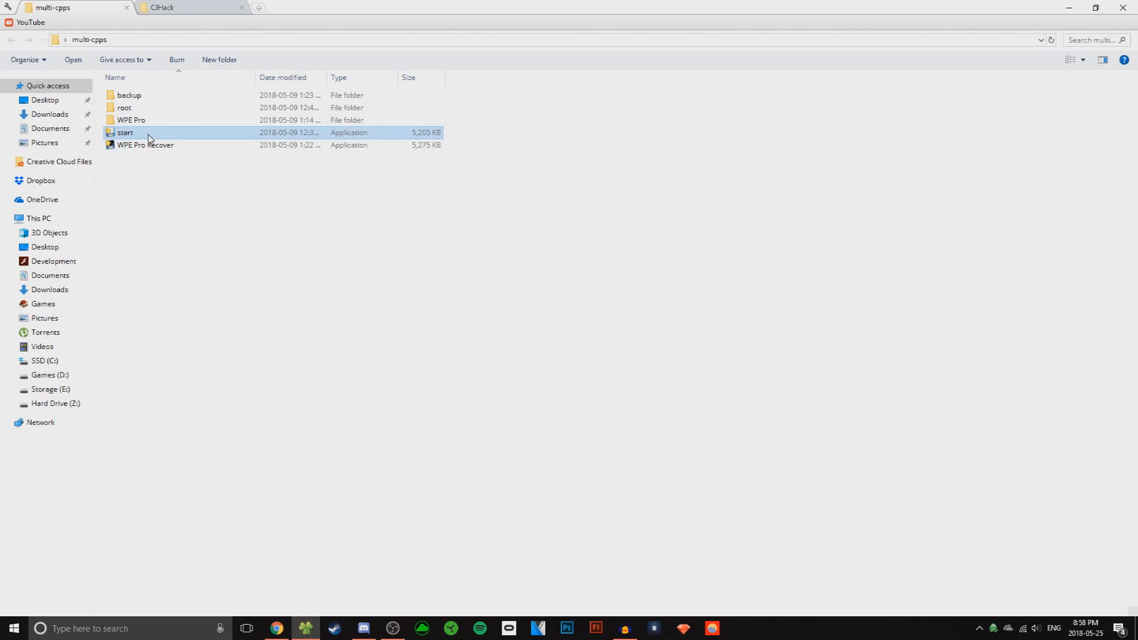
# Launch the client, log in as MrHopper and join the Sleet server
pyautogui.doubleClick(124, 131)
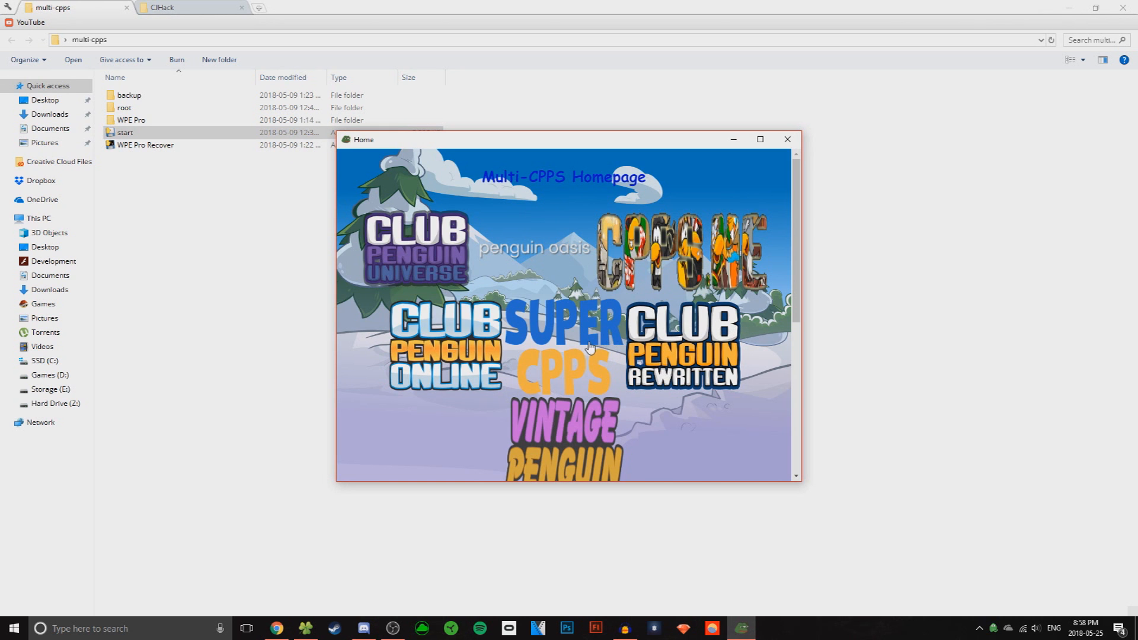
pyautogui.moveTo(696, 338)
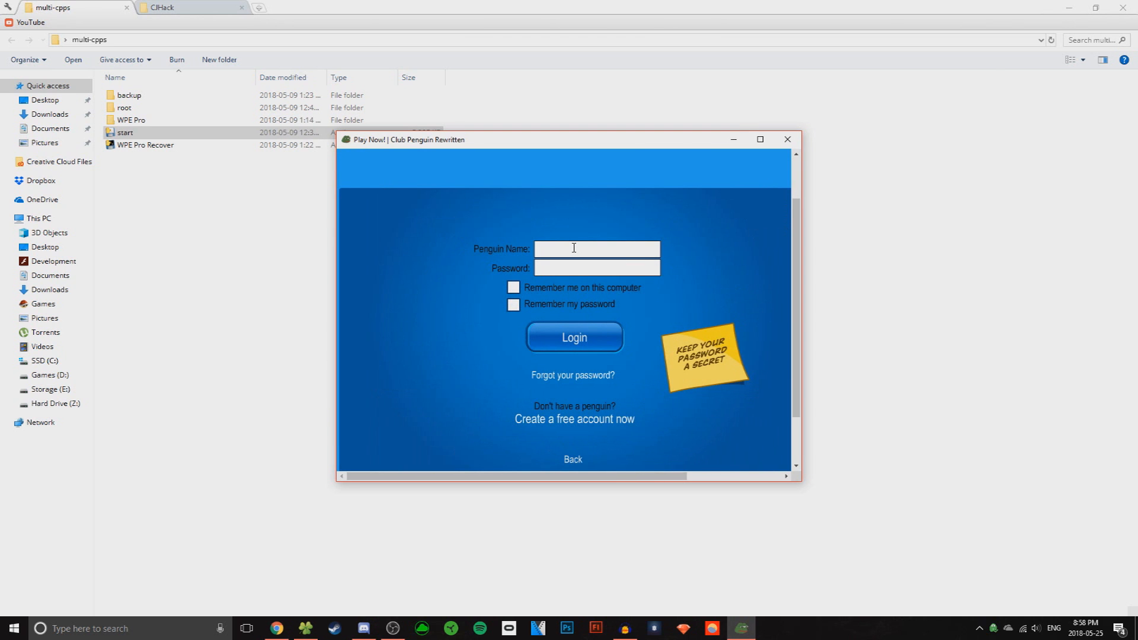
pyautogui.write('MrHopper')
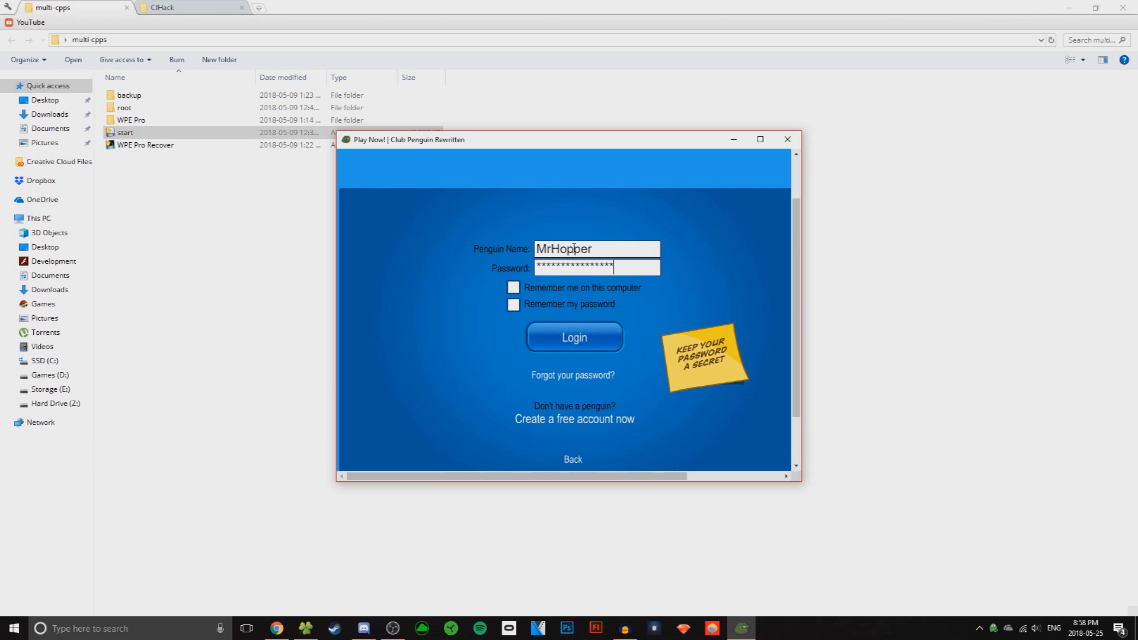
pyautogui.click(573, 337)
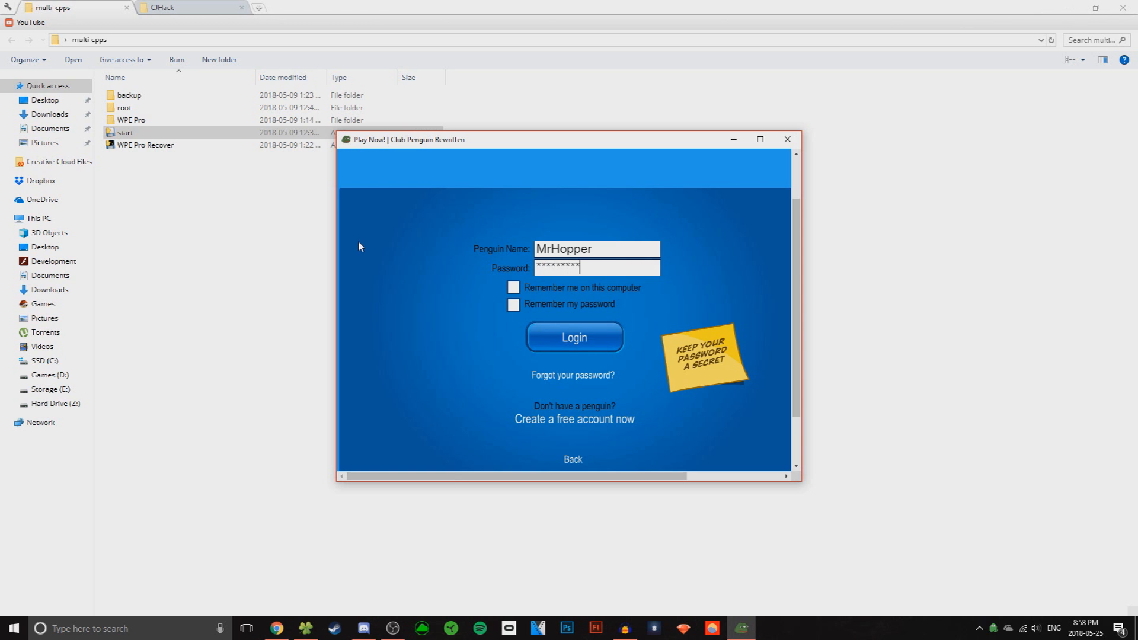
pyautogui.click(573, 337)
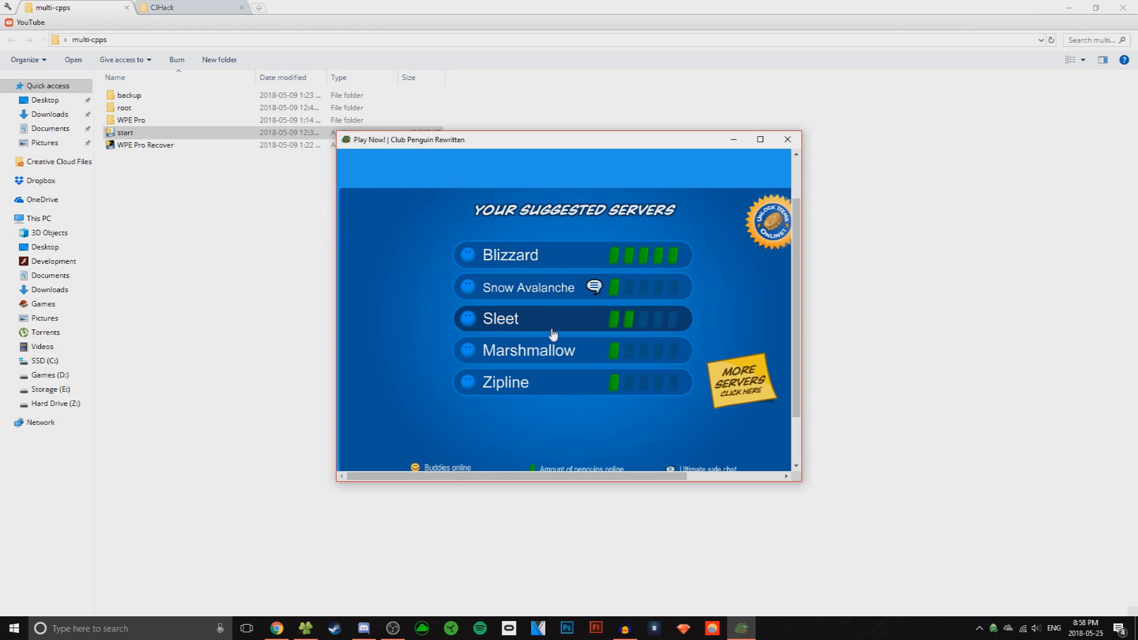
pyautogui.click(512, 254)
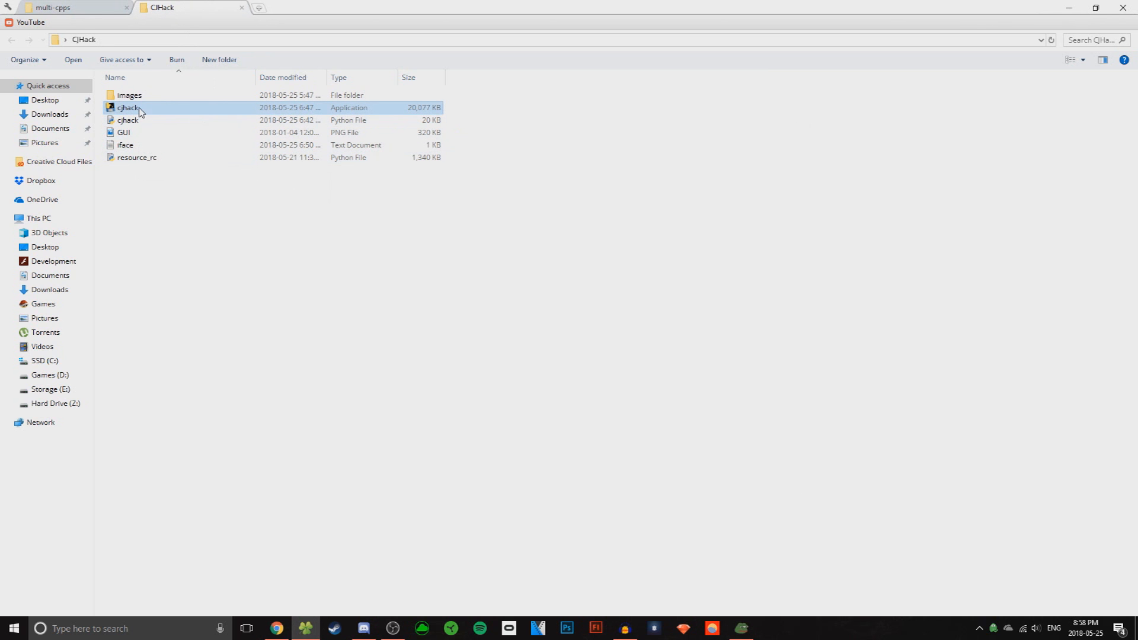
# Run cjhack as administrator and tick 'I'm not a robot' to enter the dojo
pyautogui.rightClick(128, 108)
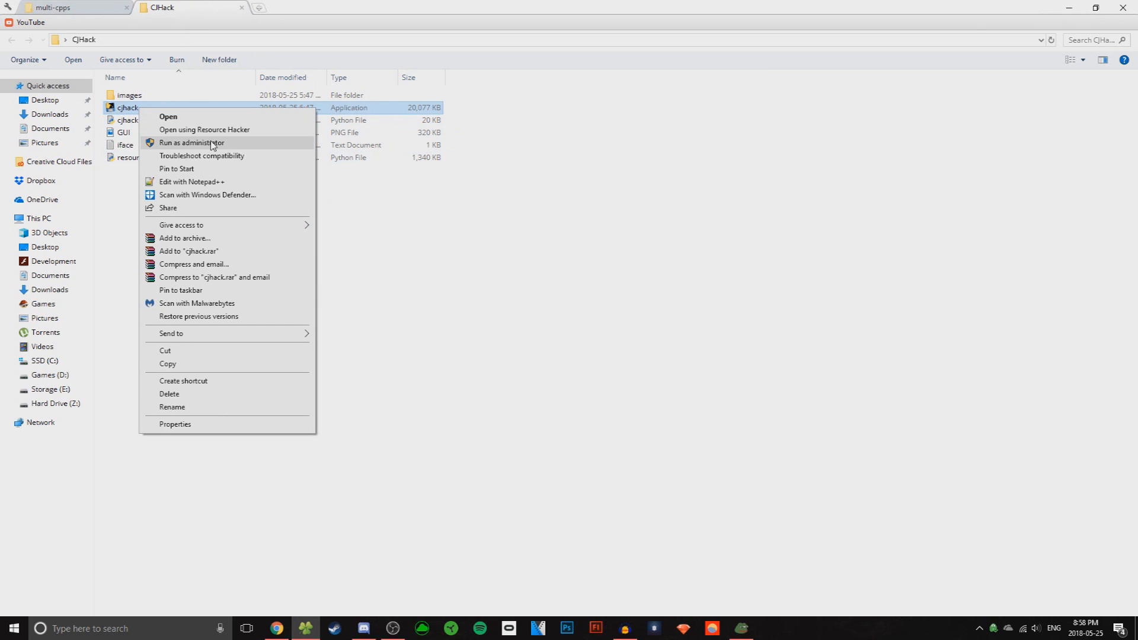
pyautogui.click(192, 142)
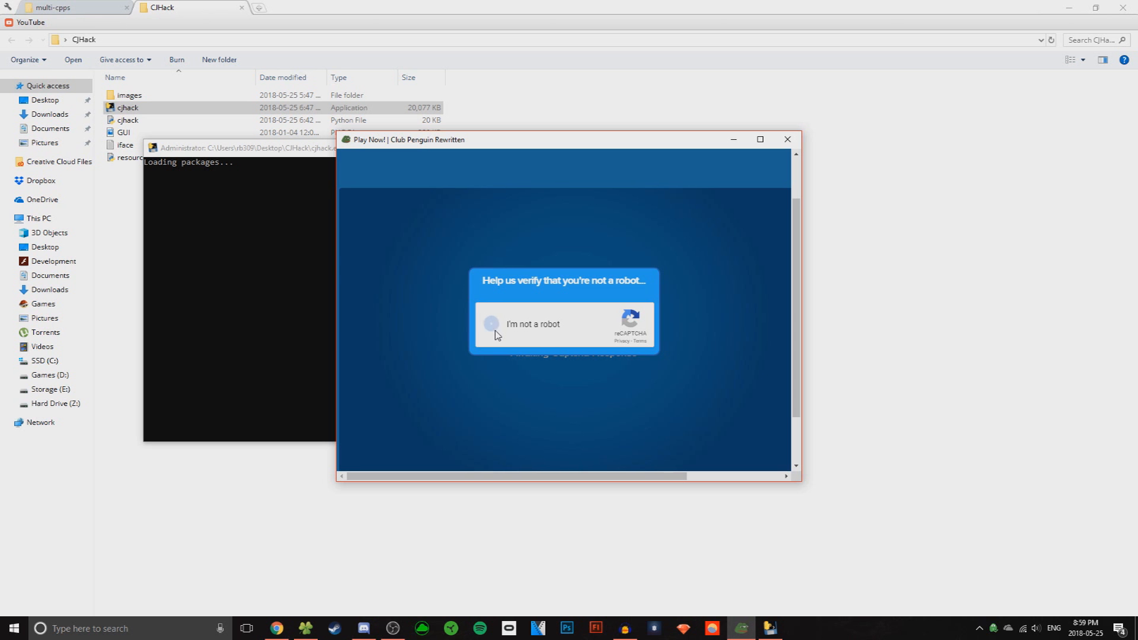
pyautogui.click(491, 324)
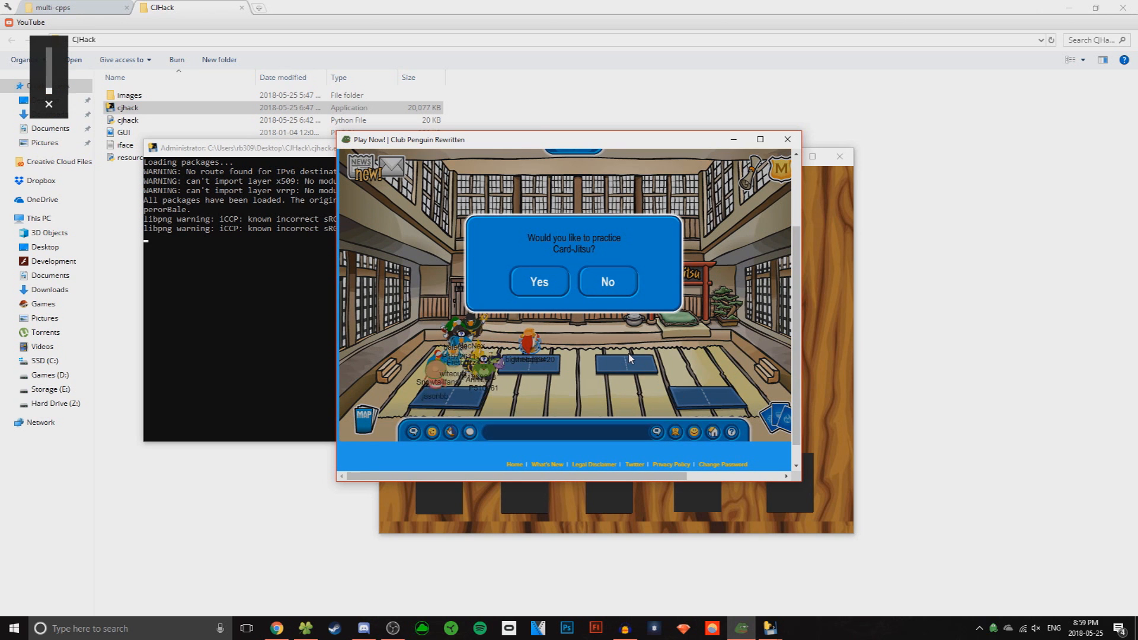
# Answer the practice prompt to start a match against Chicken Bill
pyautogui.click(538, 282)
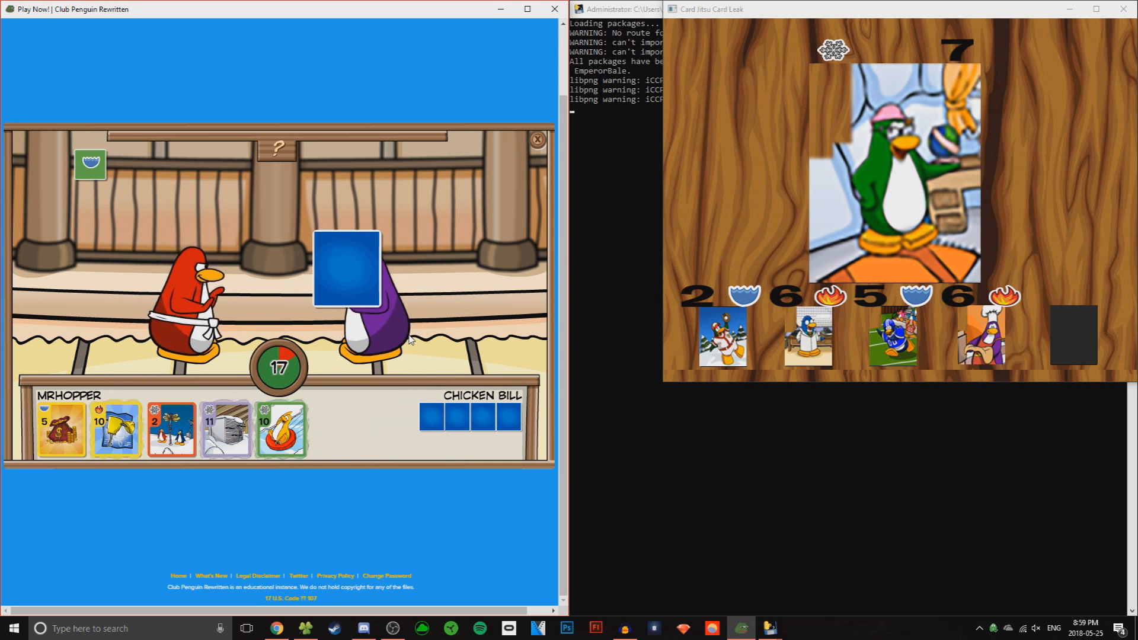
# Play cards each round to beat Chicken Bill and dismiss the win message
pyautogui.click(115, 427)
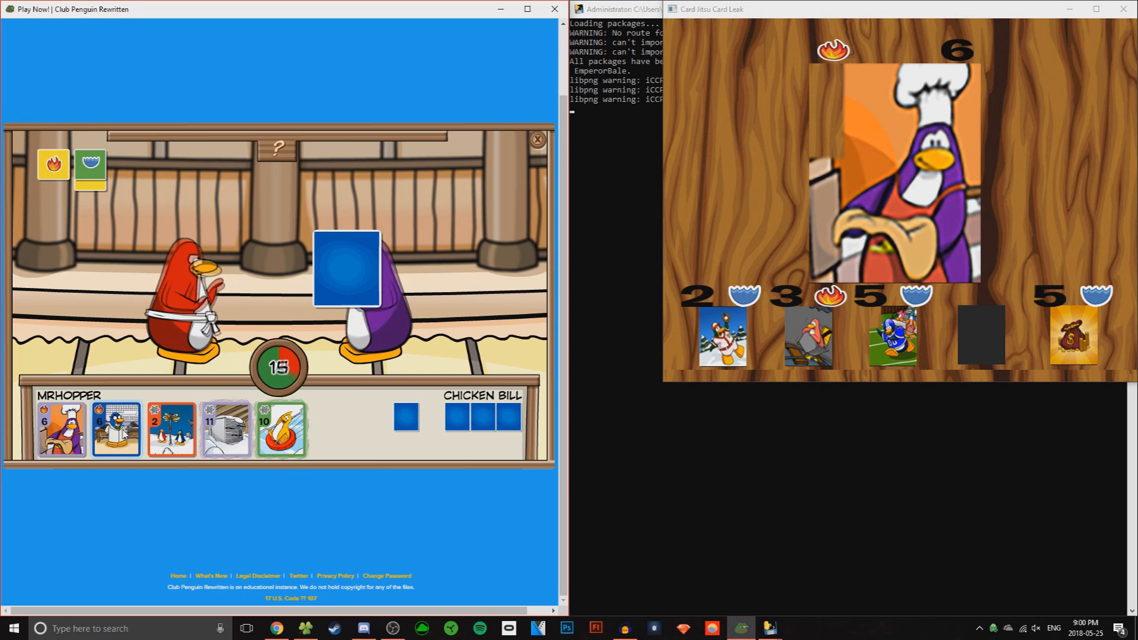
pyautogui.click(115, 427)
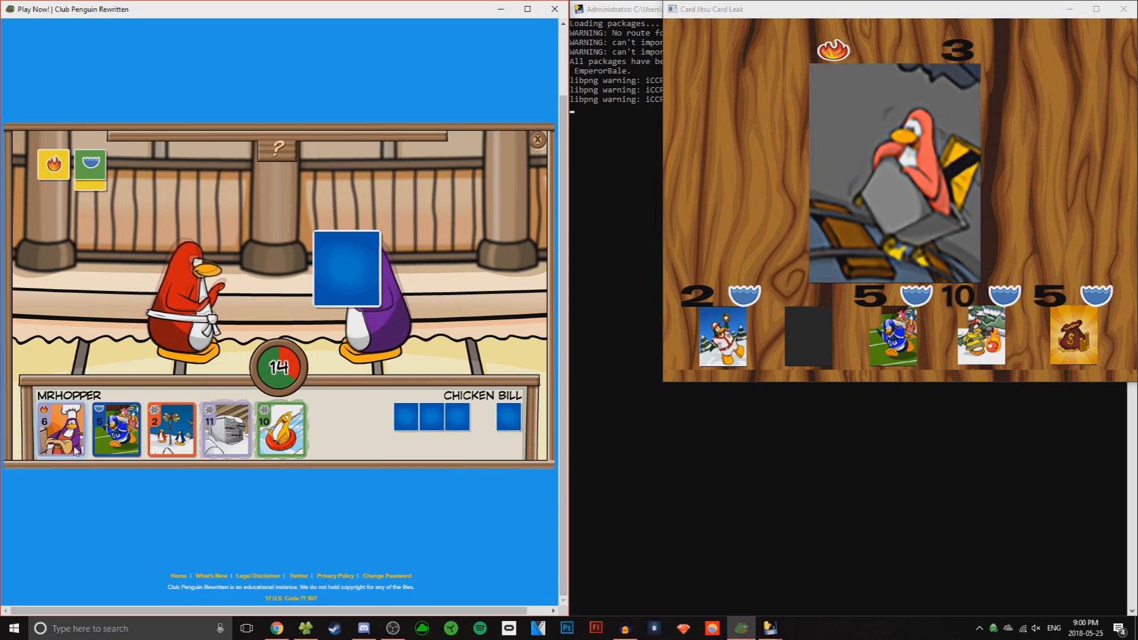
pyautogui.click(115, 428)
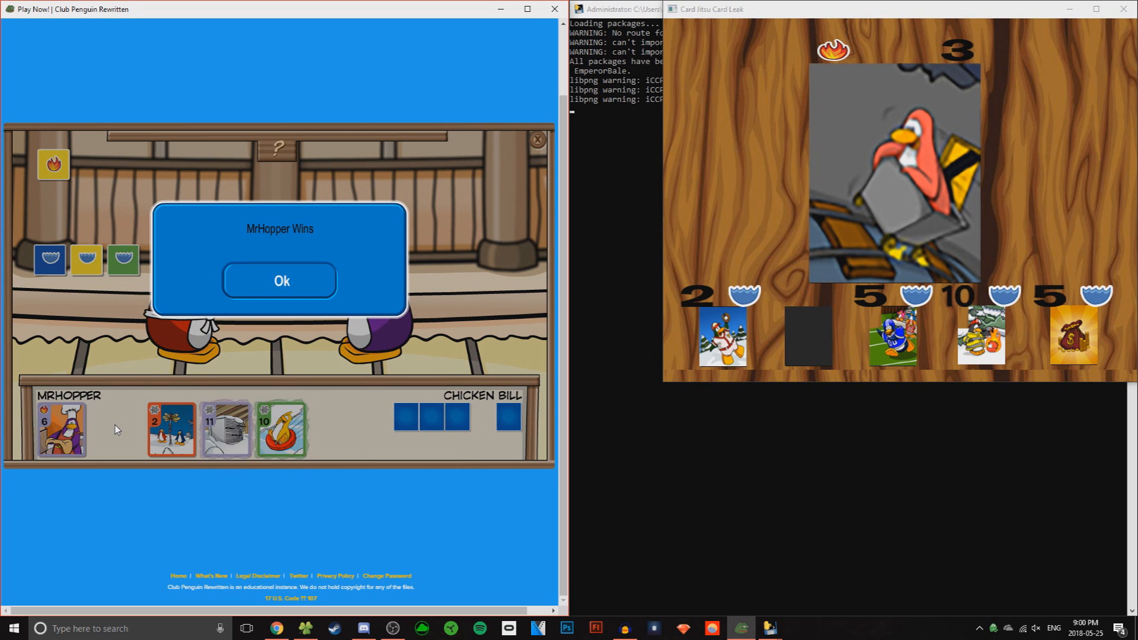
pyautogui.click(281, 281)
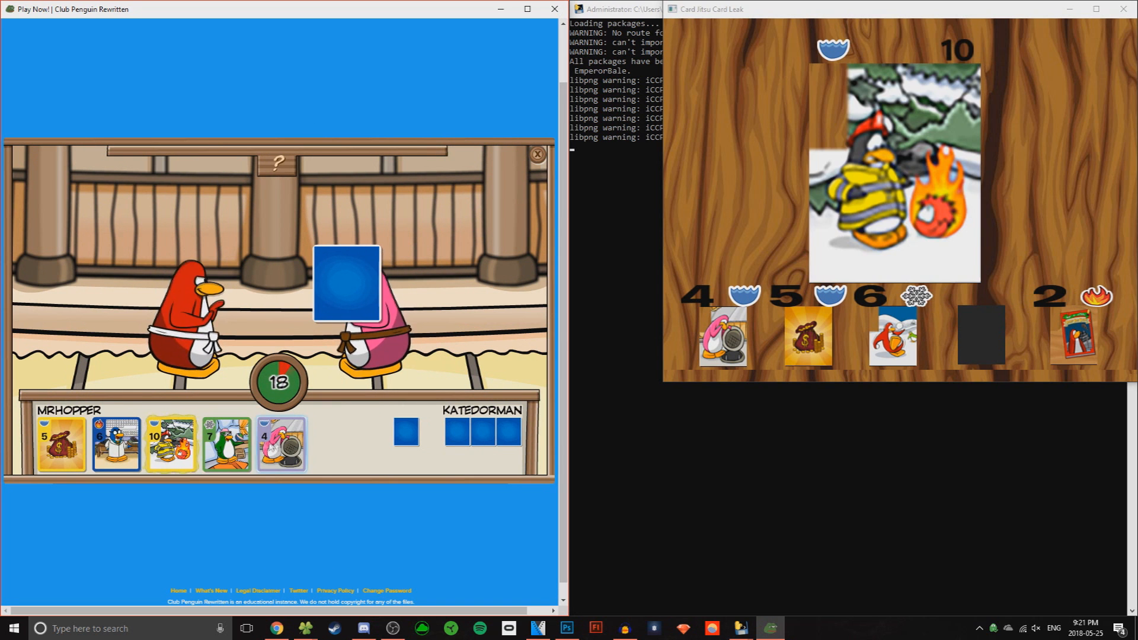
# Play cards through the KateDorman match until returned to the dojo
pyautogui.click(225, 443)
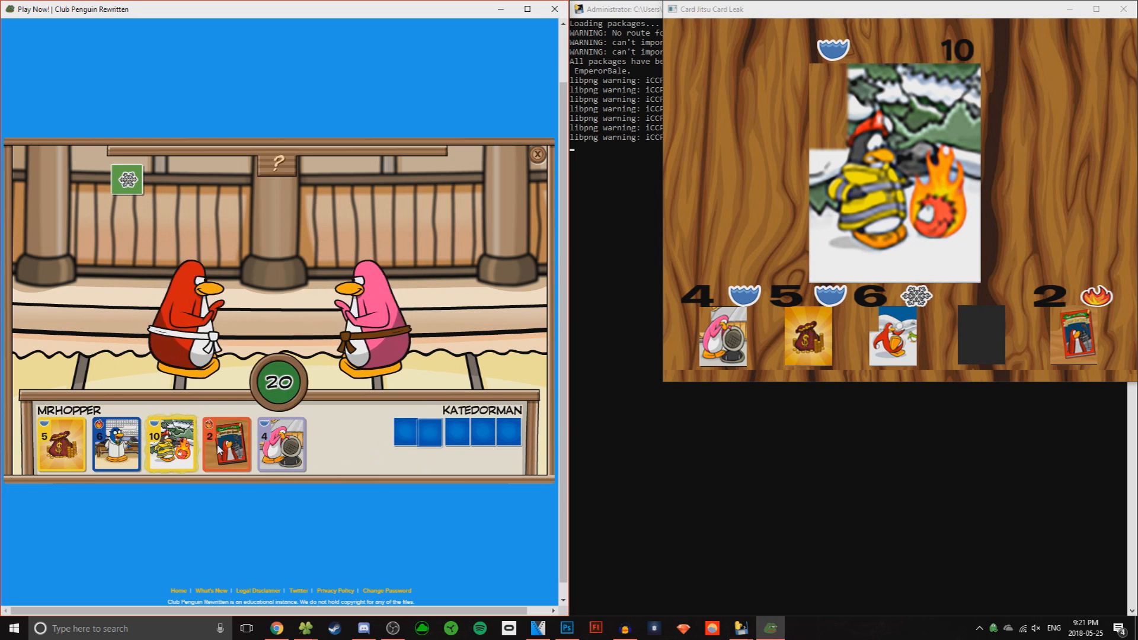
pyautogui.click(225, 444)
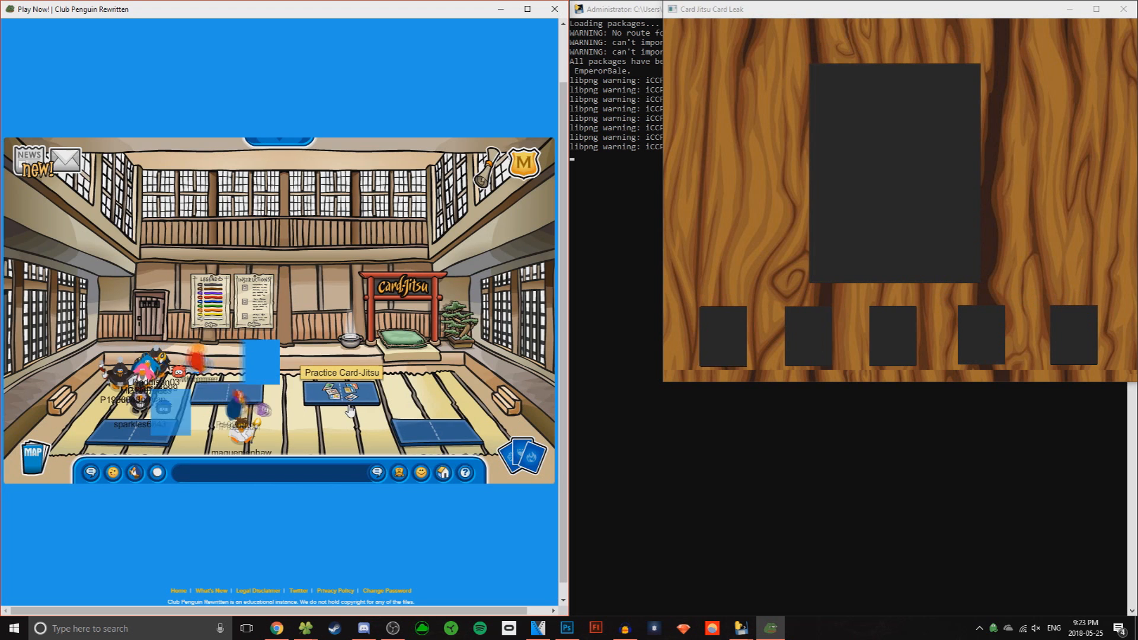
# Join the practice mat and play opening cards against Peddlemonsta
pyautogui.click(342, 392)
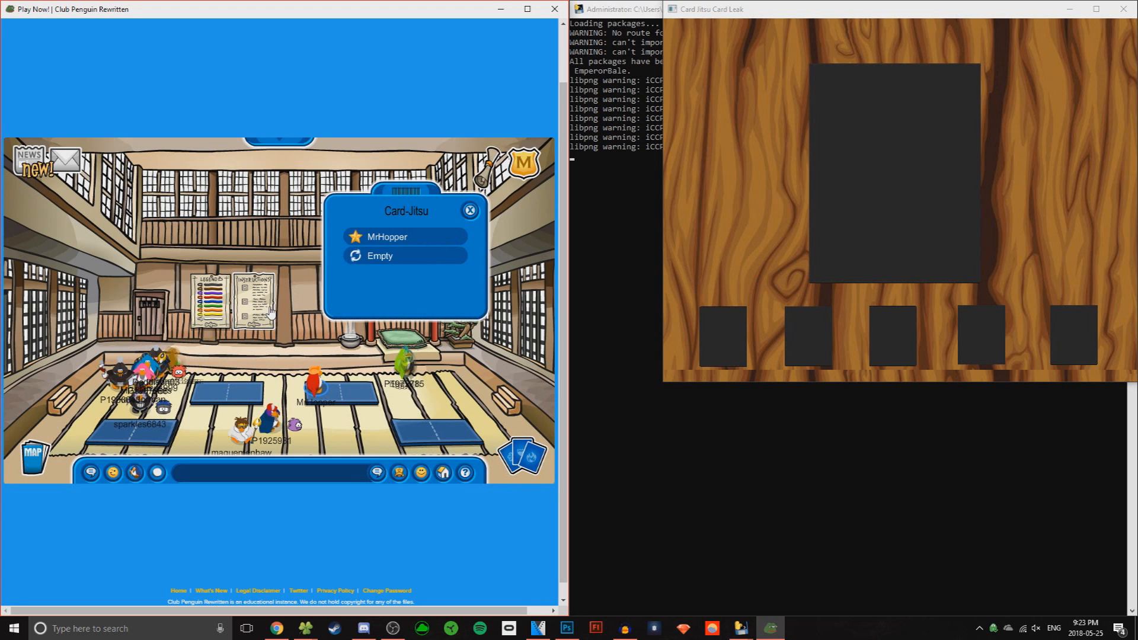
pyautogui.click(386, 237)
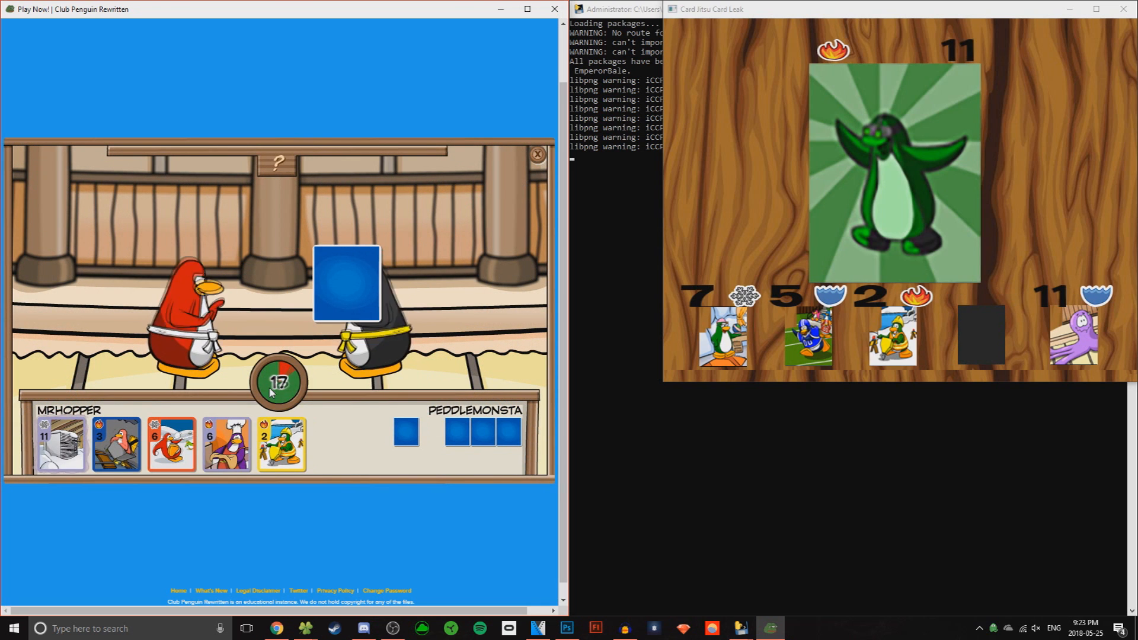
pyautogui.click(282, 443)
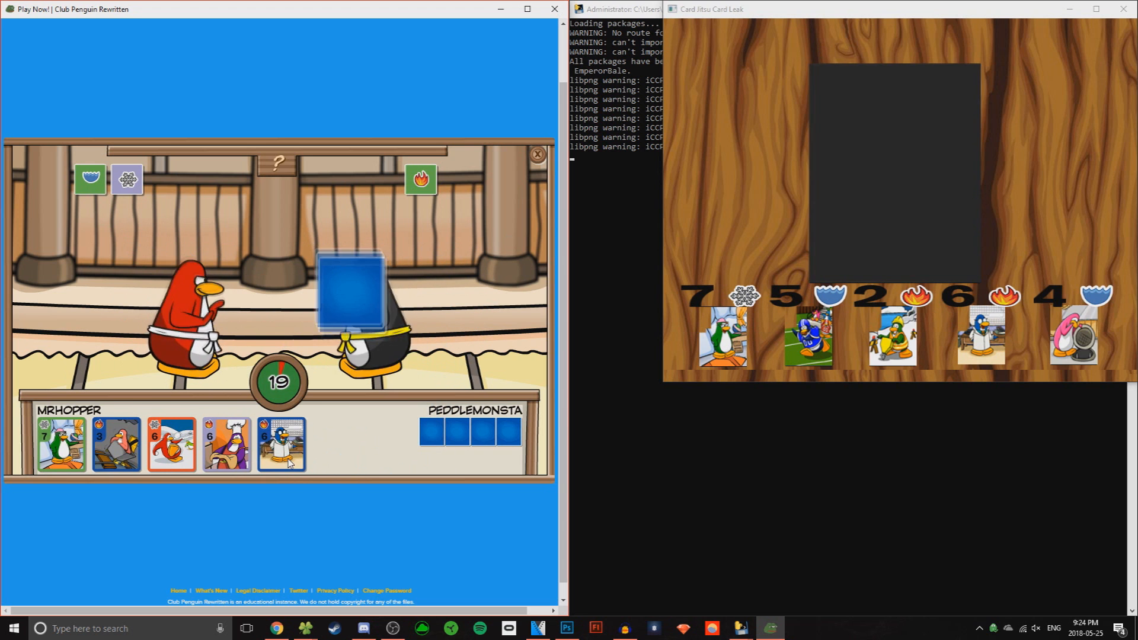
pyautogui.click(60, 443)
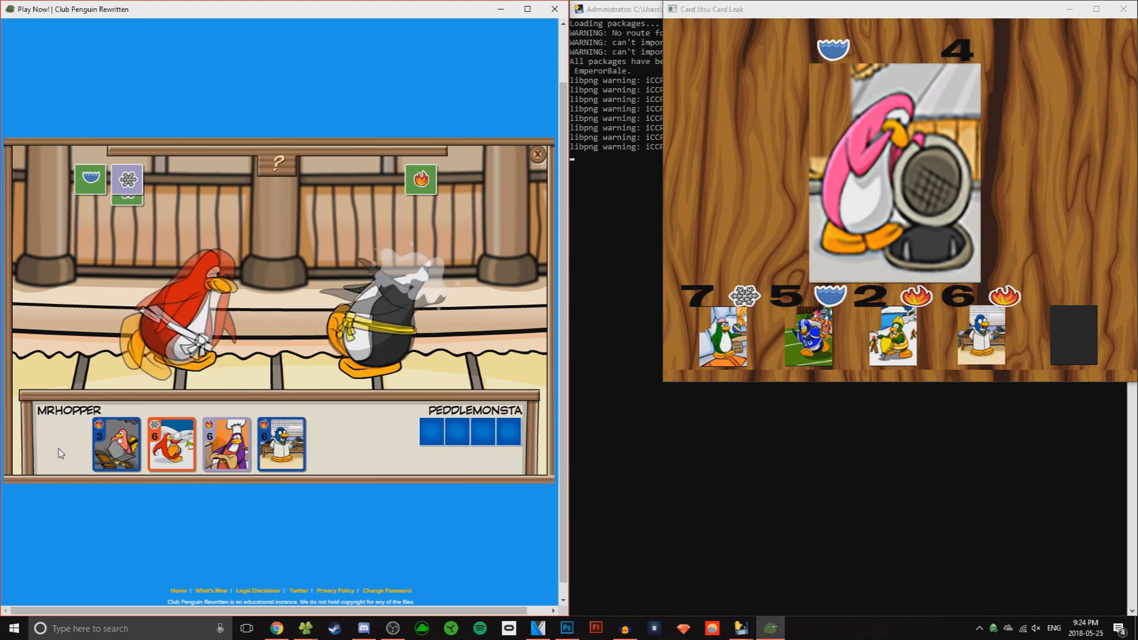